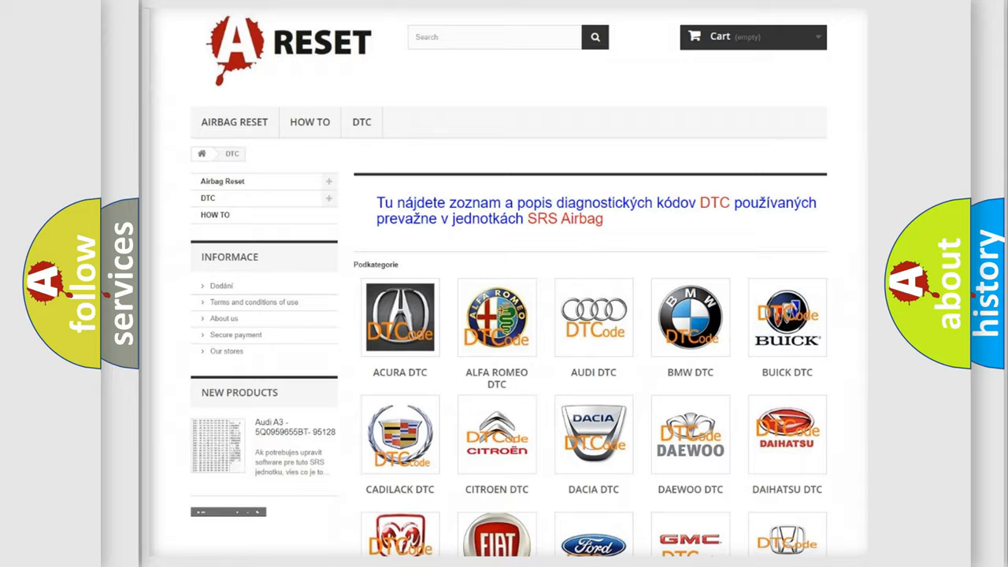
scroll(down, 3)
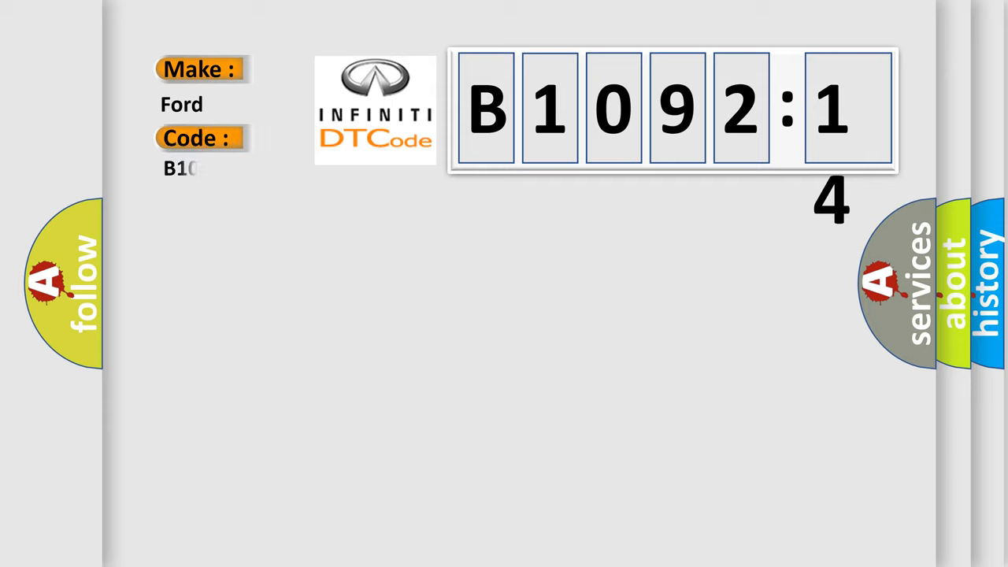
text(B1092:14)
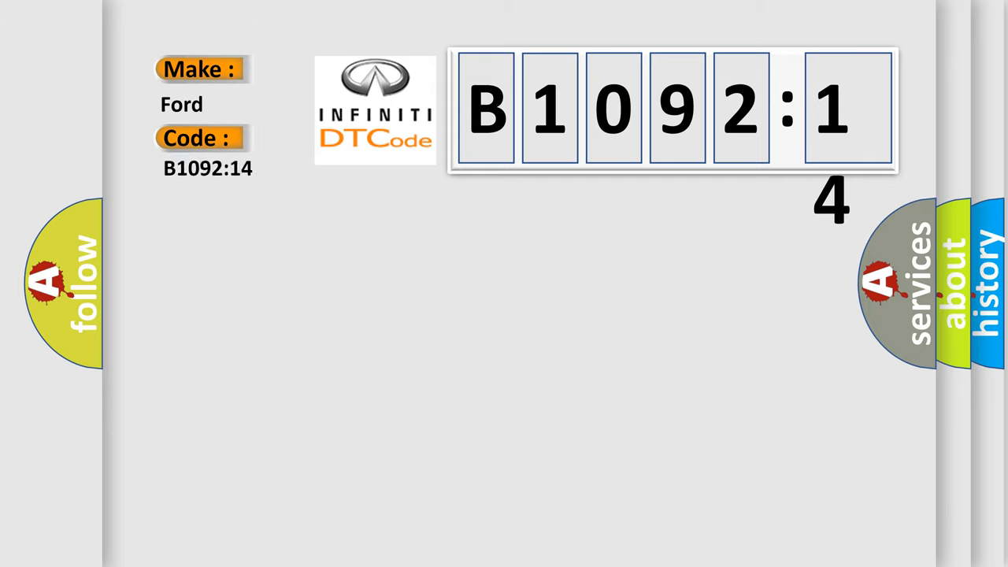